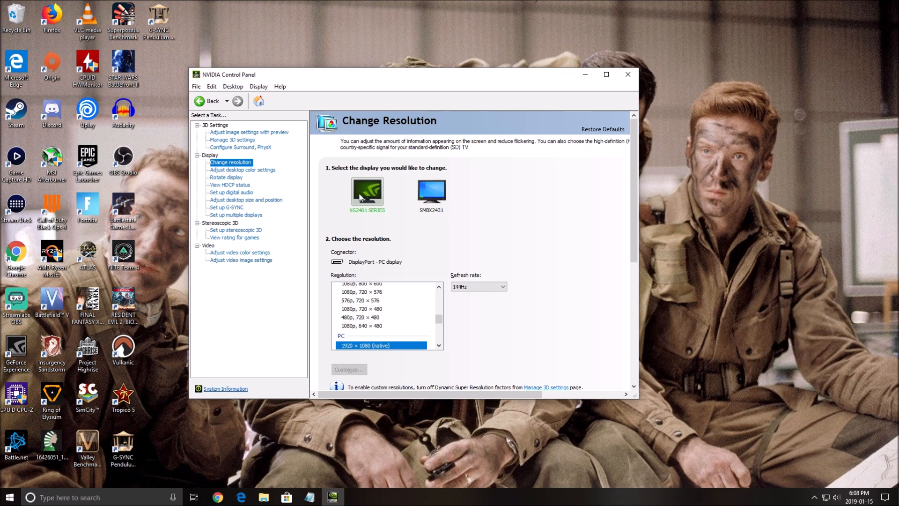
mouse_move(420, 242)
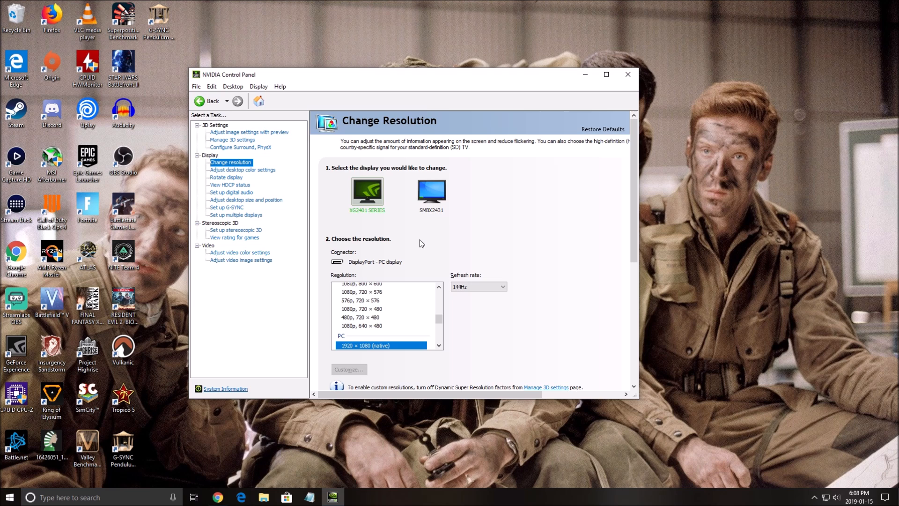
mouse_move(208, 213)
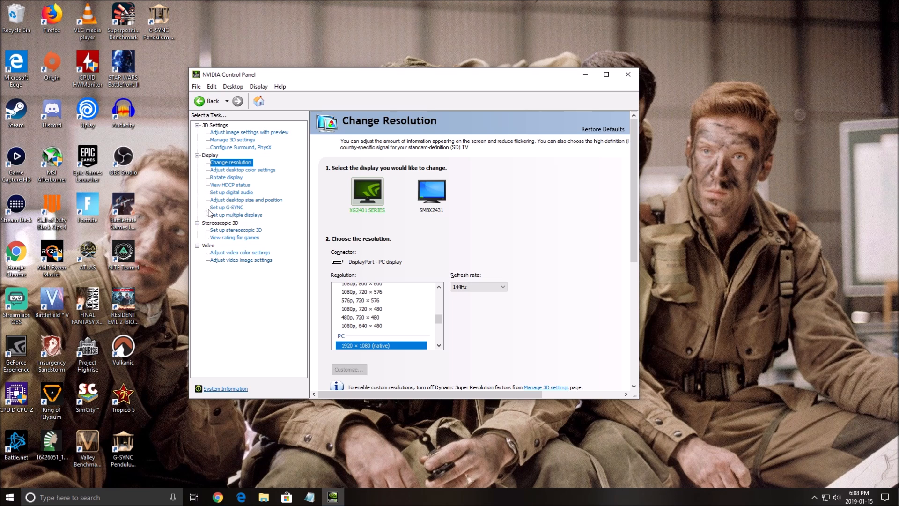
Step: Go to Set up G-SYNC under Display to reach the G-SYNC settings for the XG2401
click(227, 207)
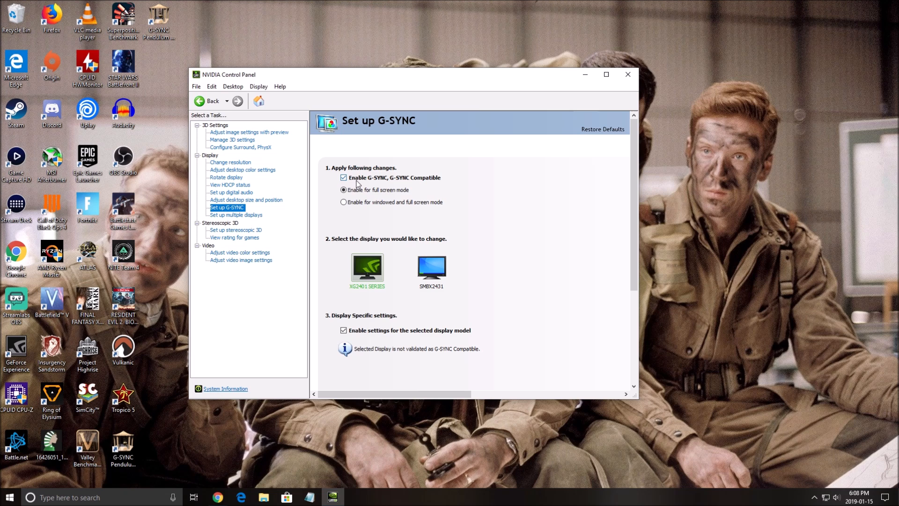
mouse_move(369, 193)
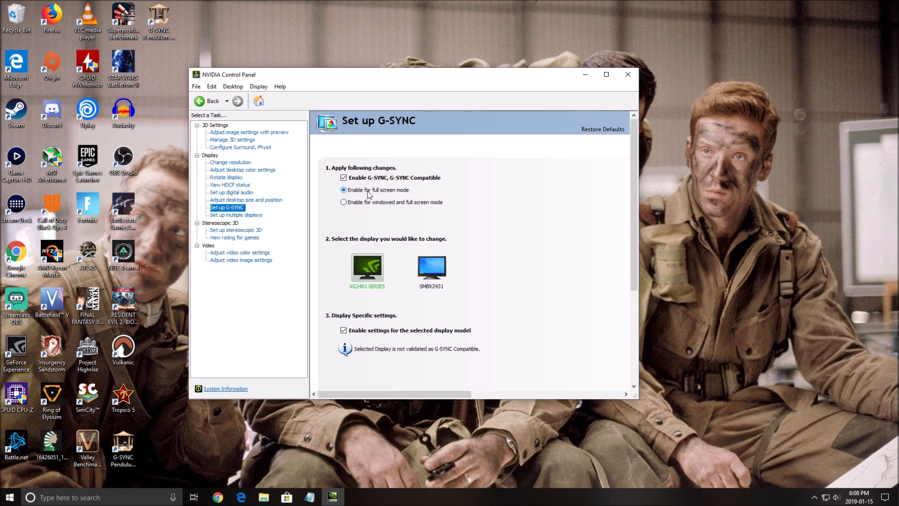
mouse_move(390, 197)
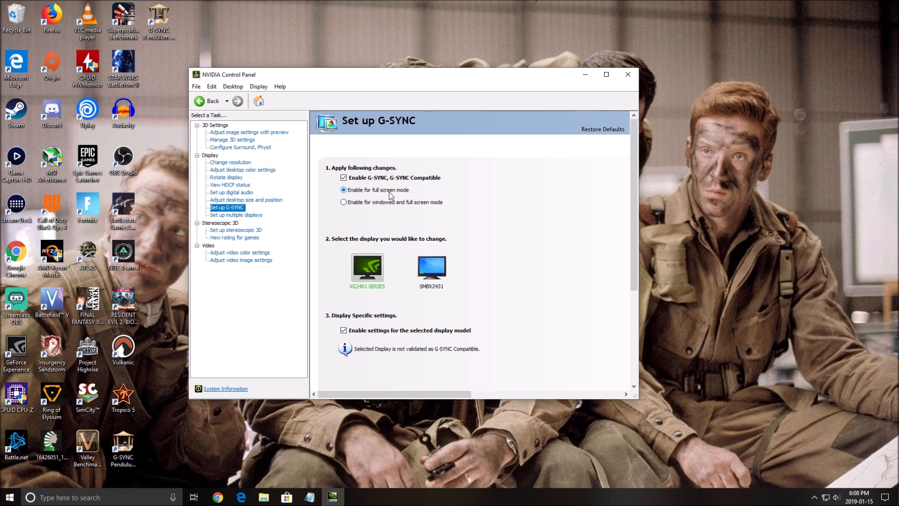
mouse_move(378, 211)
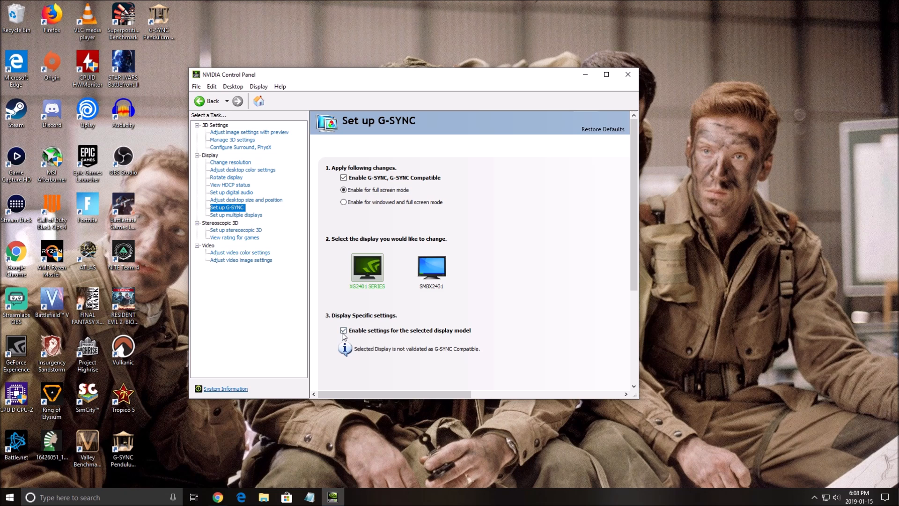
mouse_move(388, 336)
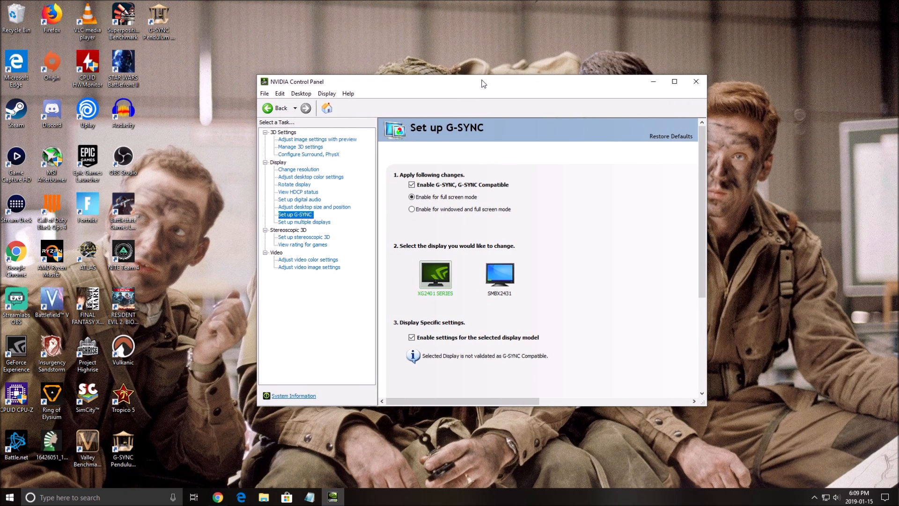
mouse_move(329, 106)
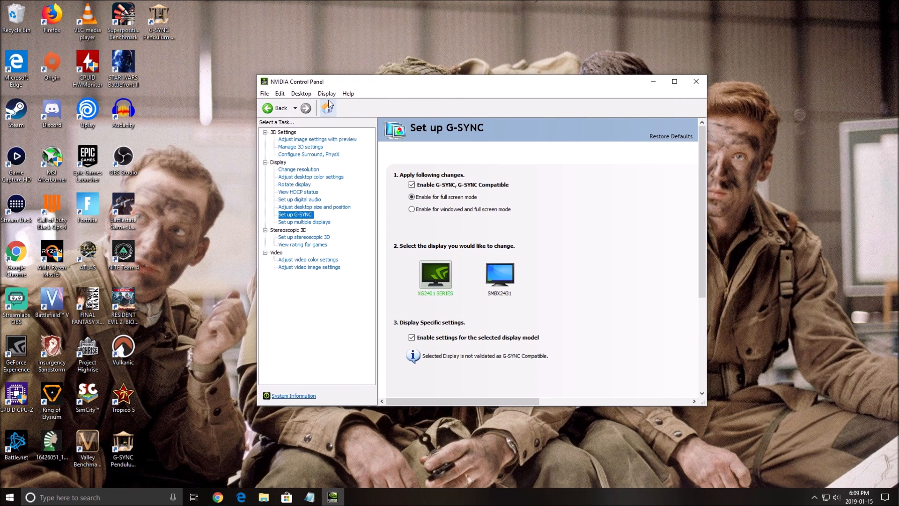
click(326, 94)
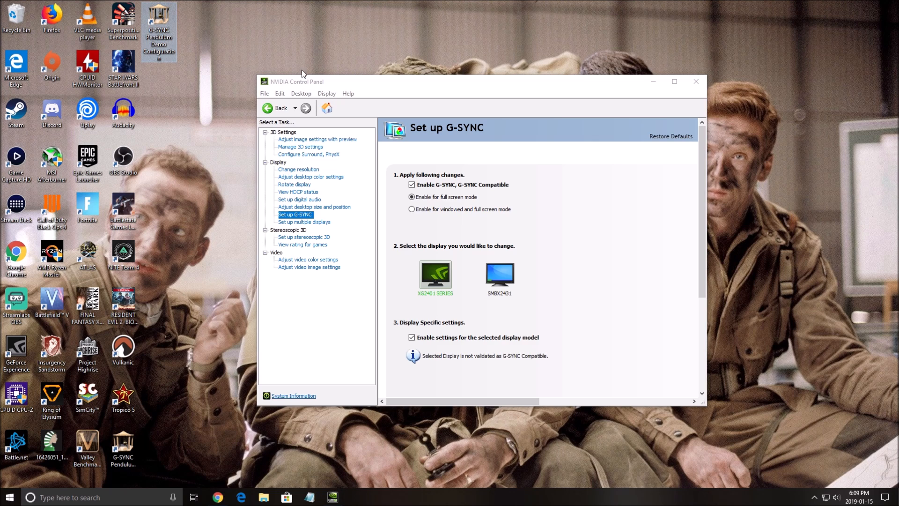
mouse_move(192, 76)
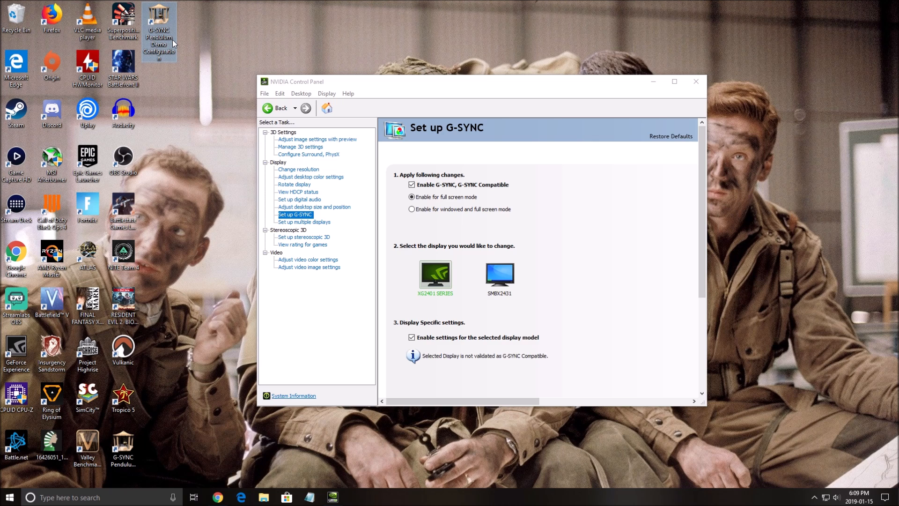
mouse_move(168, 57)
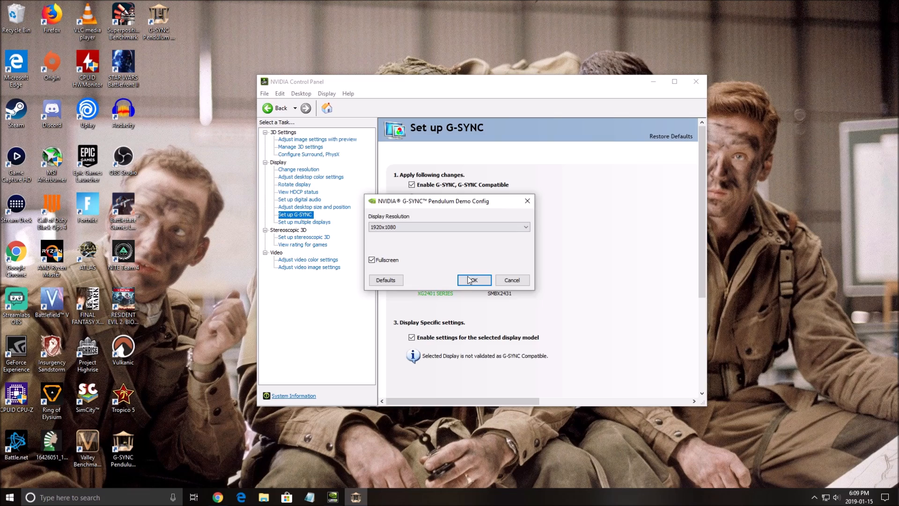
Step: Start the pendulum demo fullscreen at 1920x1080 and confirm the G-SYNC ON indicator
click(473, 280)
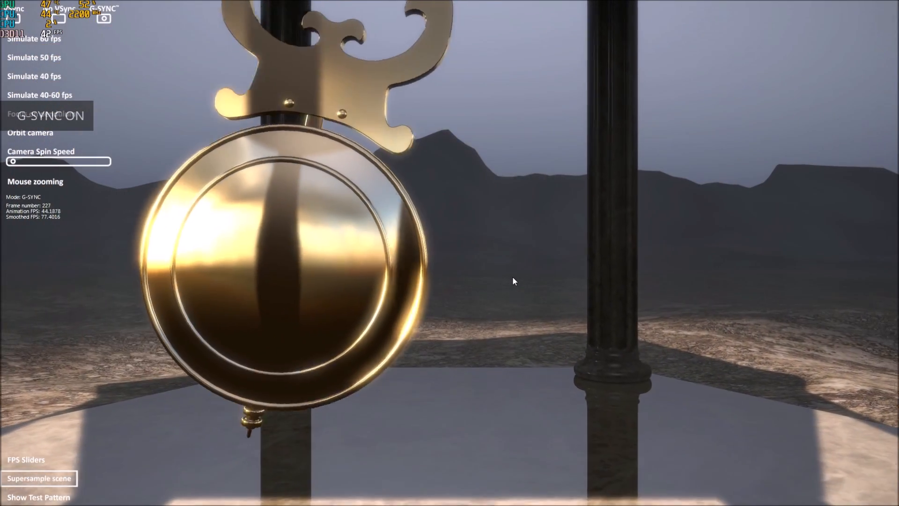